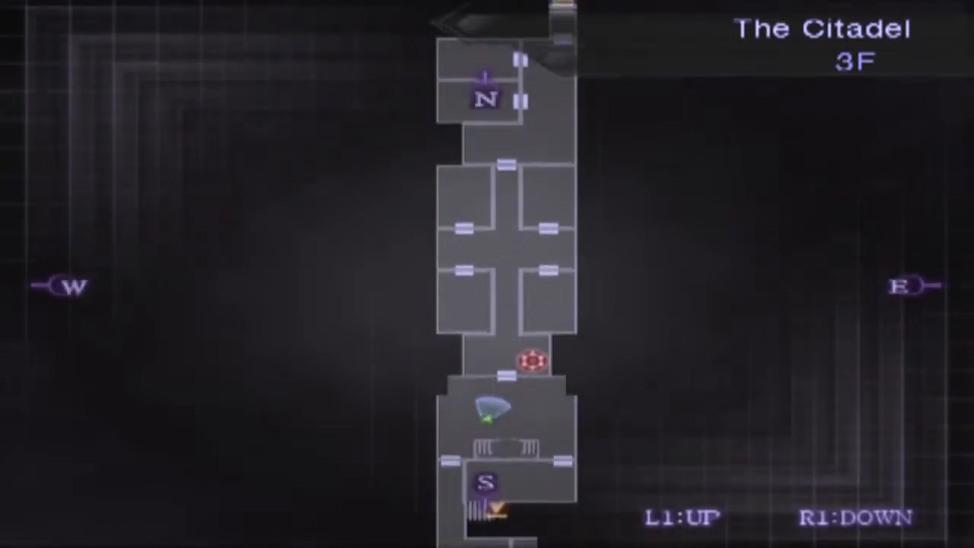
pyautogui.scroll(-3)
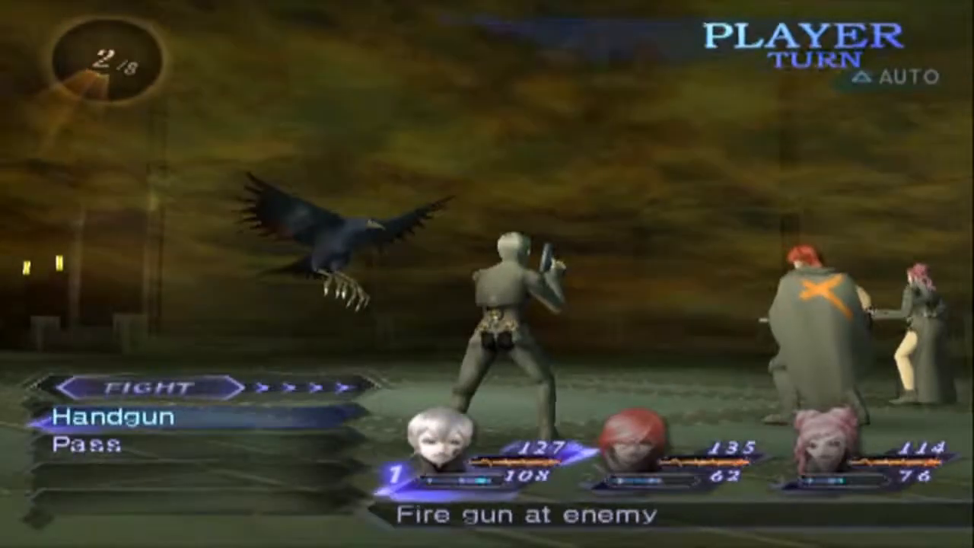
pyautogui.click(118, 417)
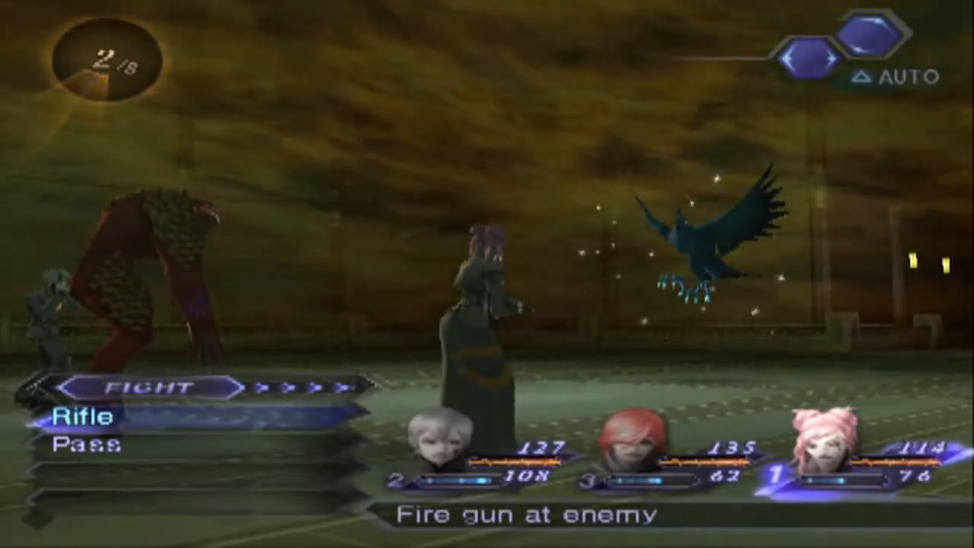
pyautogui.click(84, 419)
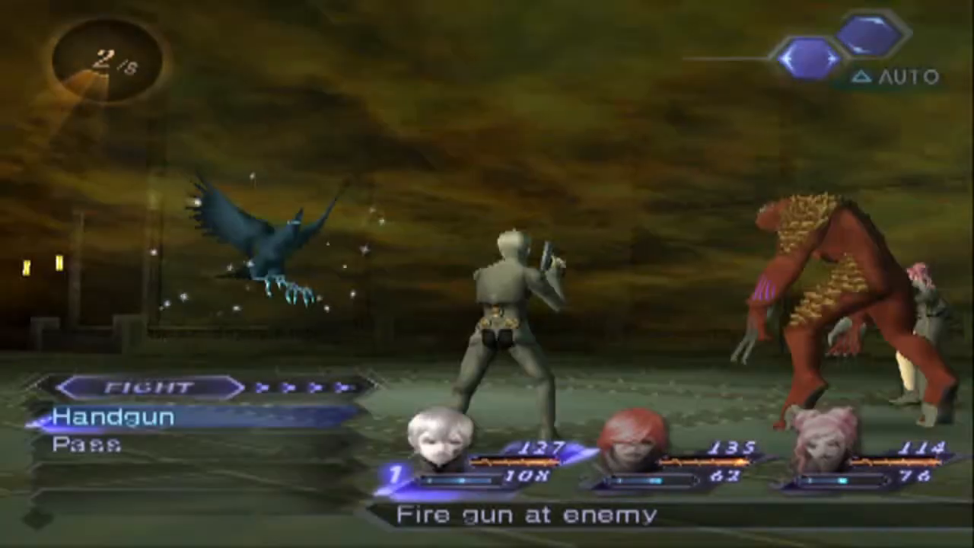
pyautogui.click(114, 418)
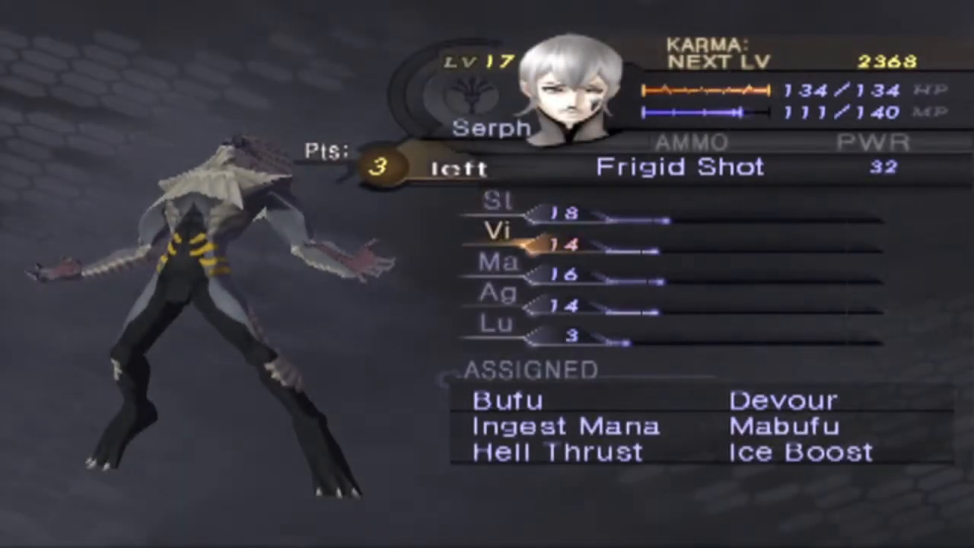
pyautogui.press('Down')
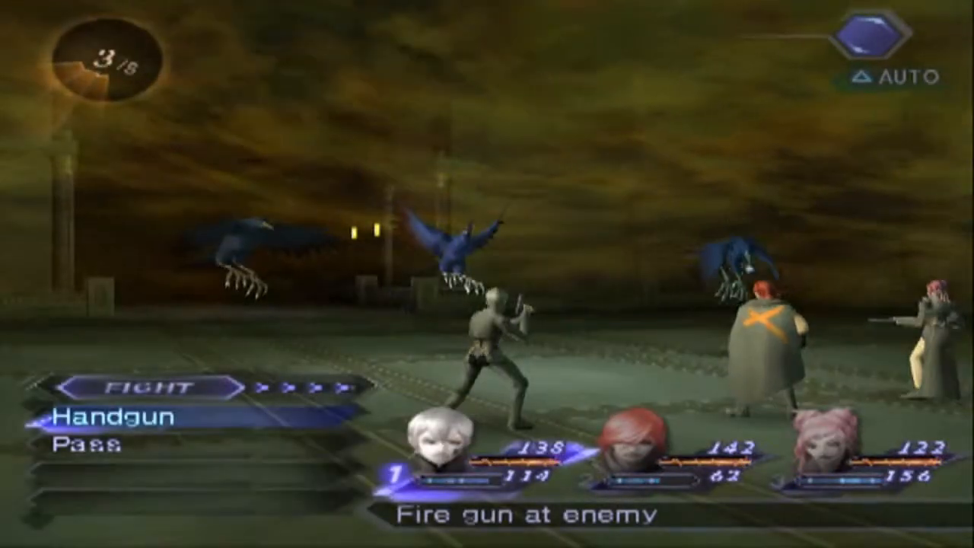
pyautogui.click(118, 417)
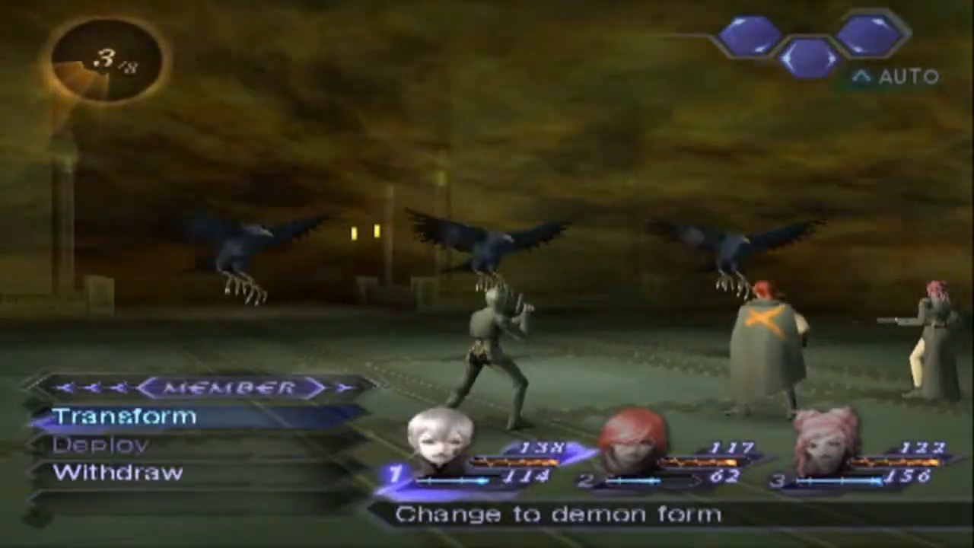
pyautogui.click(125, 416)
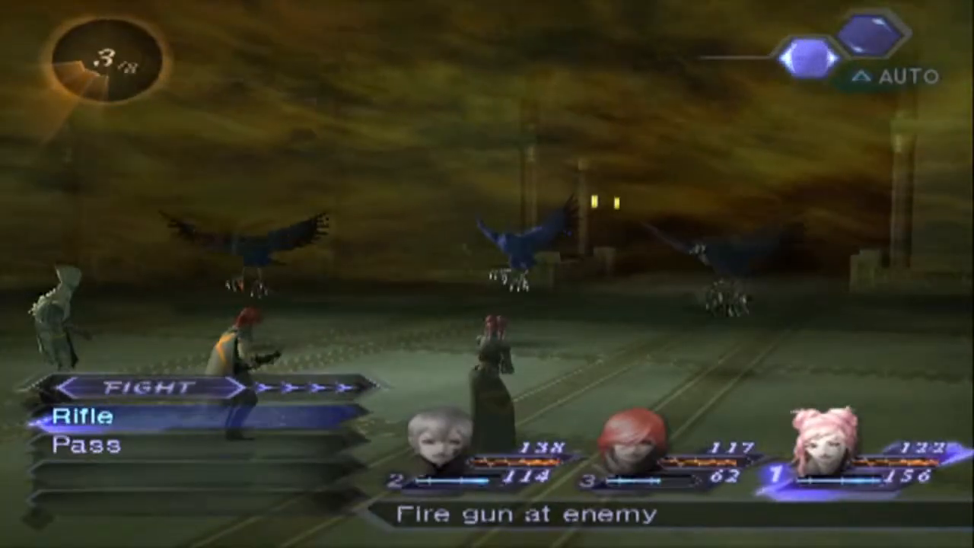
pyautogui.click(88, 418)
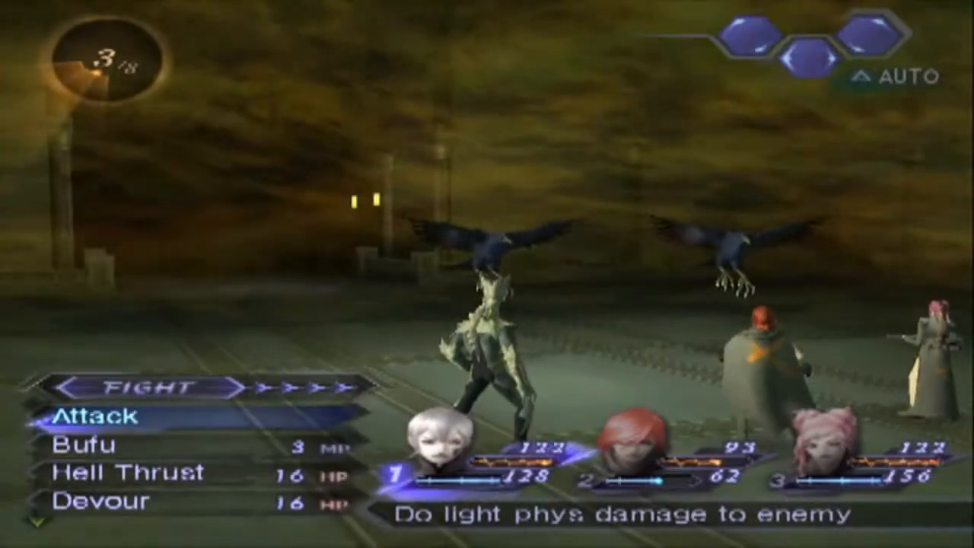
pyautogui.click(102, 417)
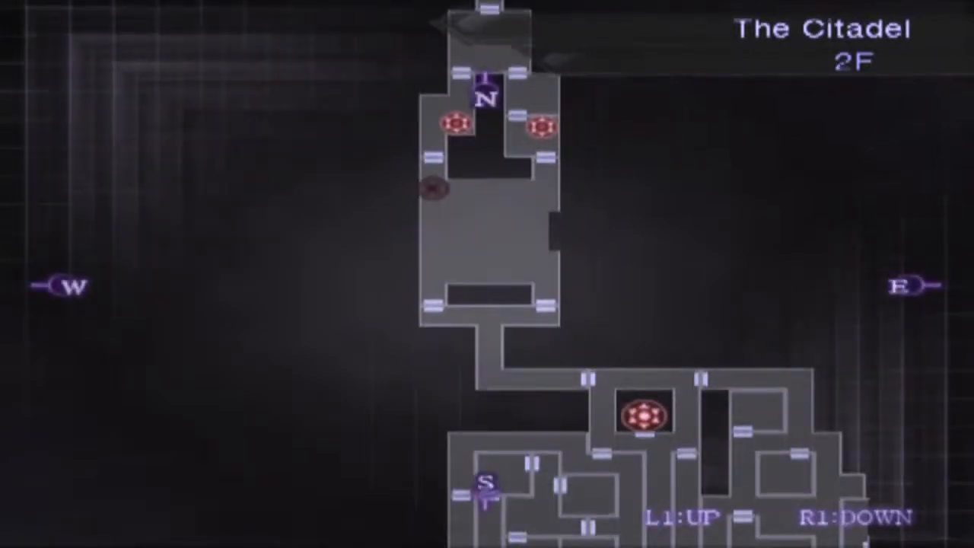
pyautogui.scroll(-3)
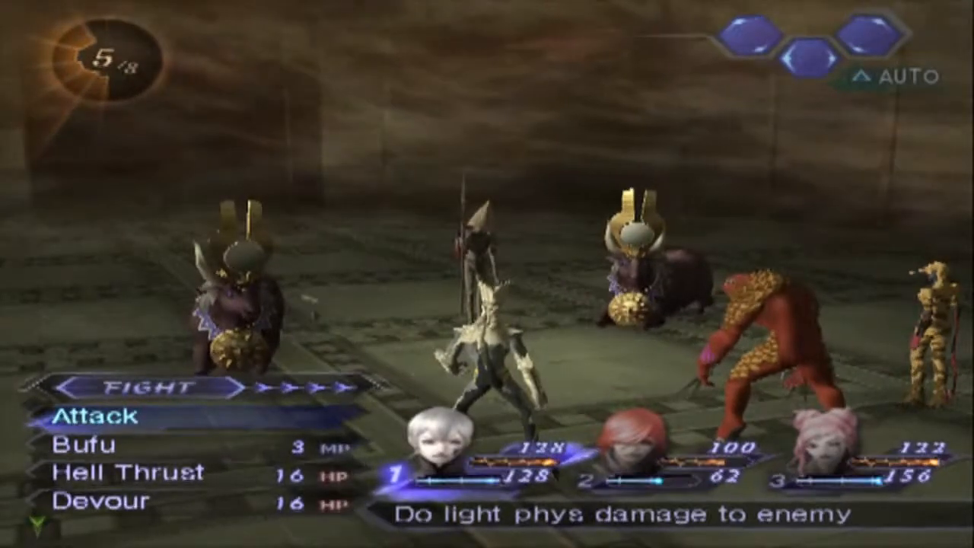
pyautogui.click(99, 416)
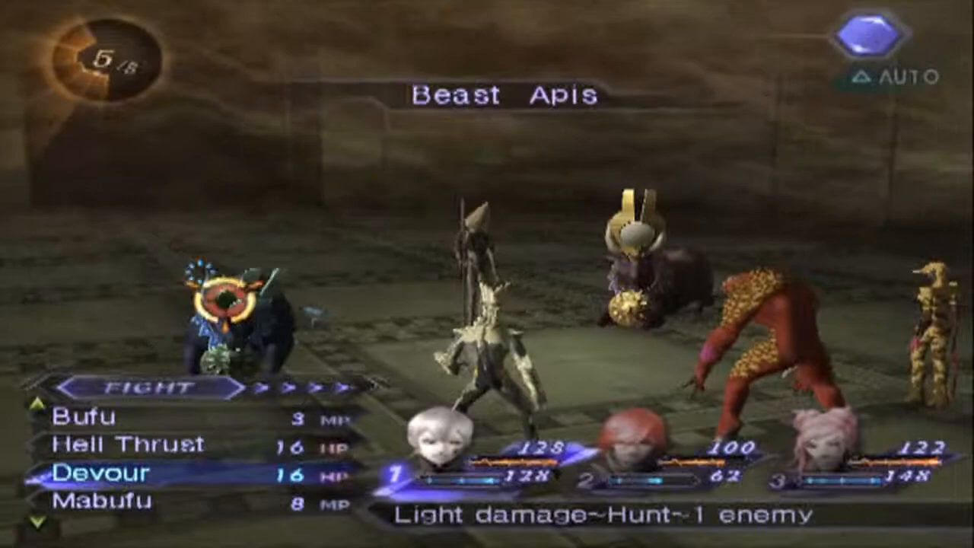
pyautogui.click(101, 473)
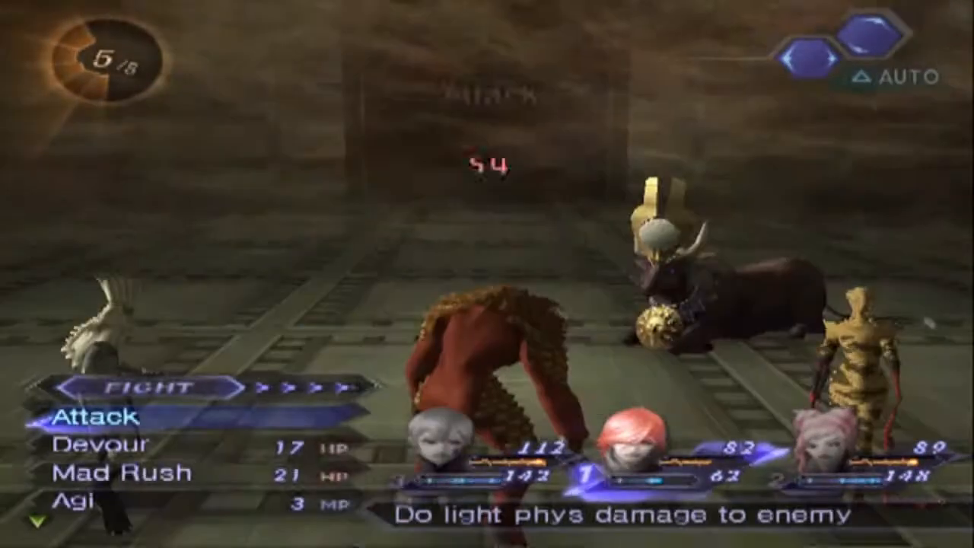
pyautogui.click(88, 415)
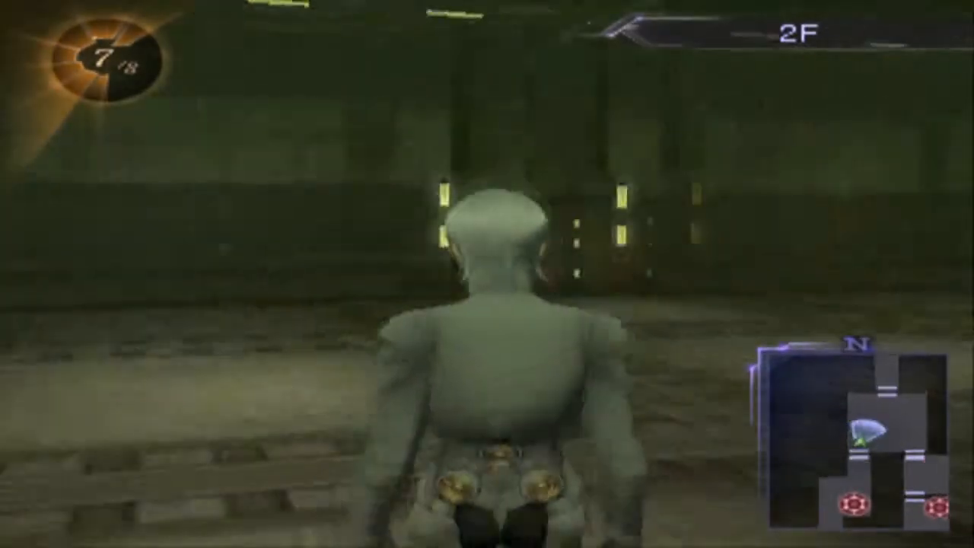
pyautogui.press('w')
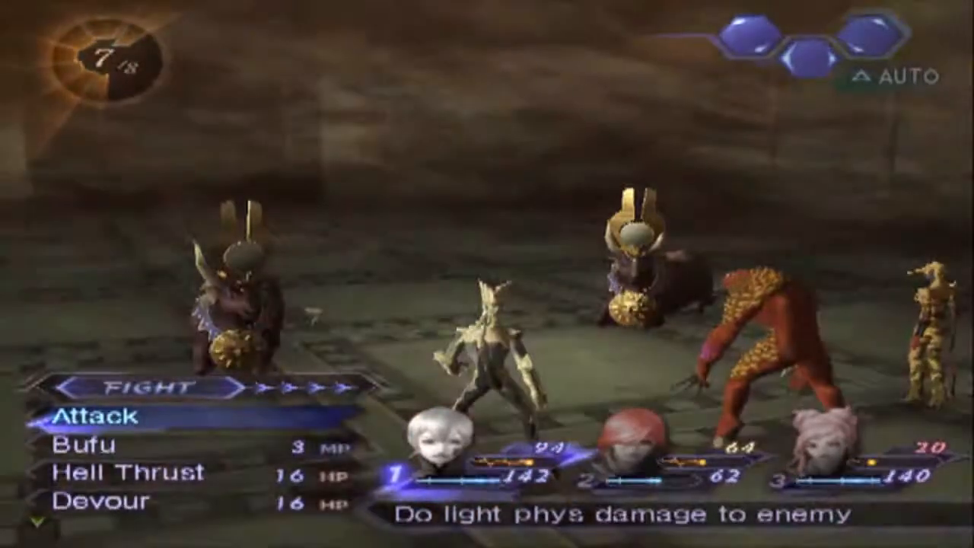
pyautogui.click(103, 417)
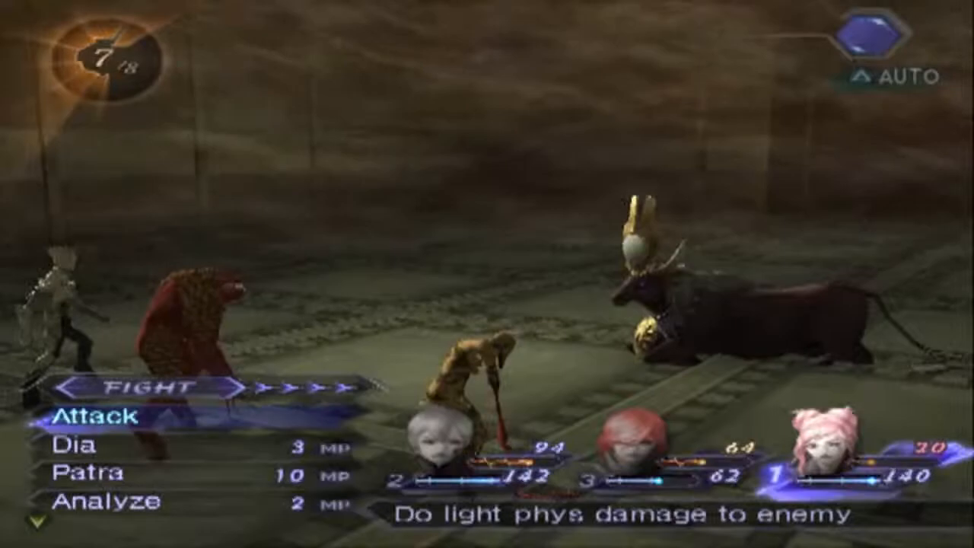
pyautogui.press('down')
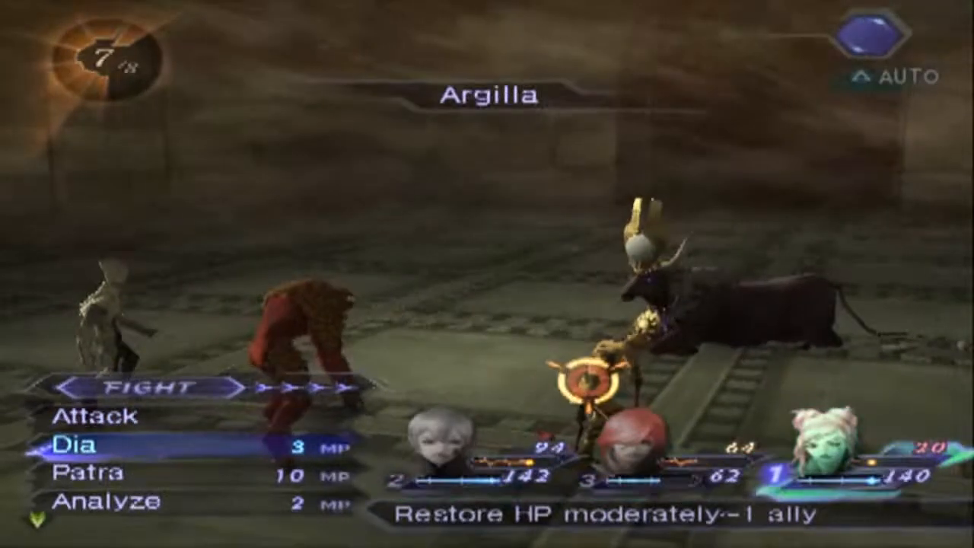
pyautogui.click(92, 443)
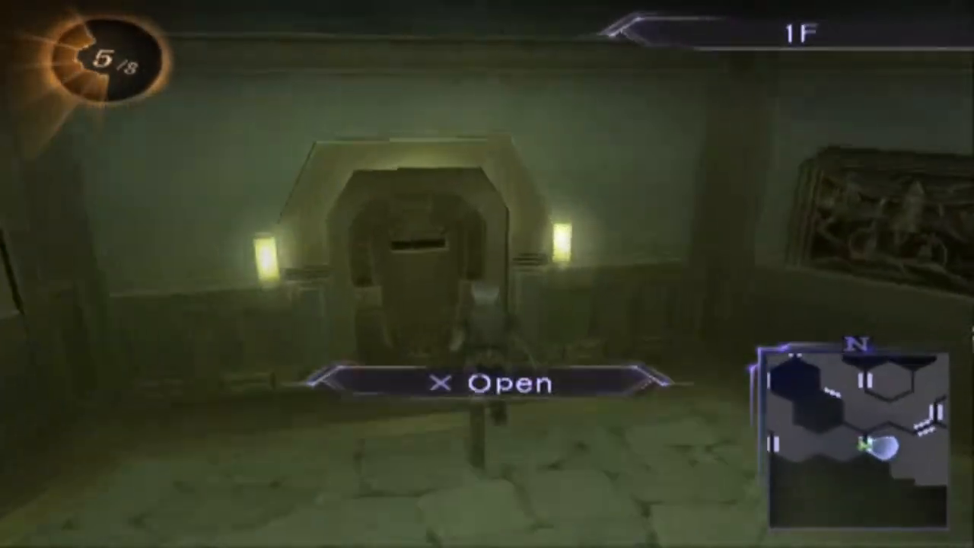
pyautogui.press('x')
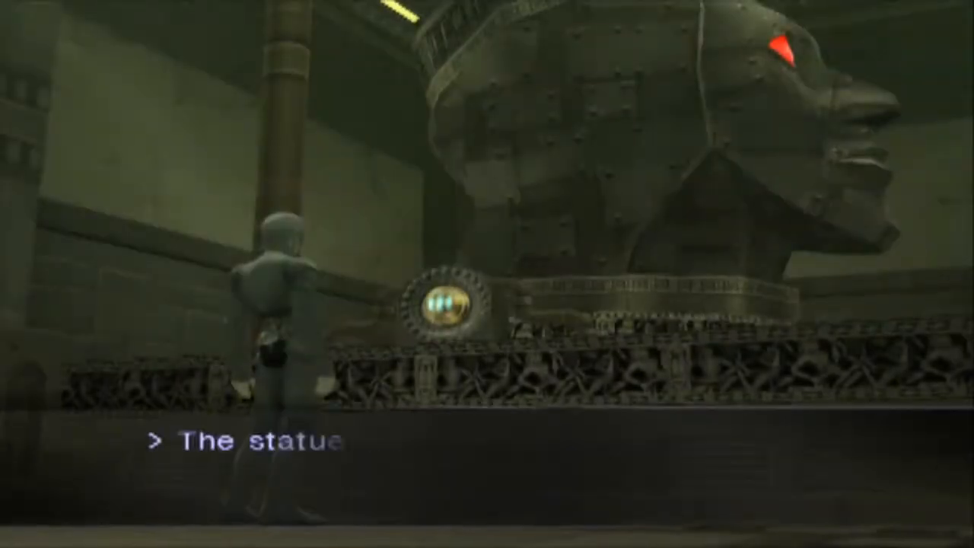
pyautogui.press('enter')
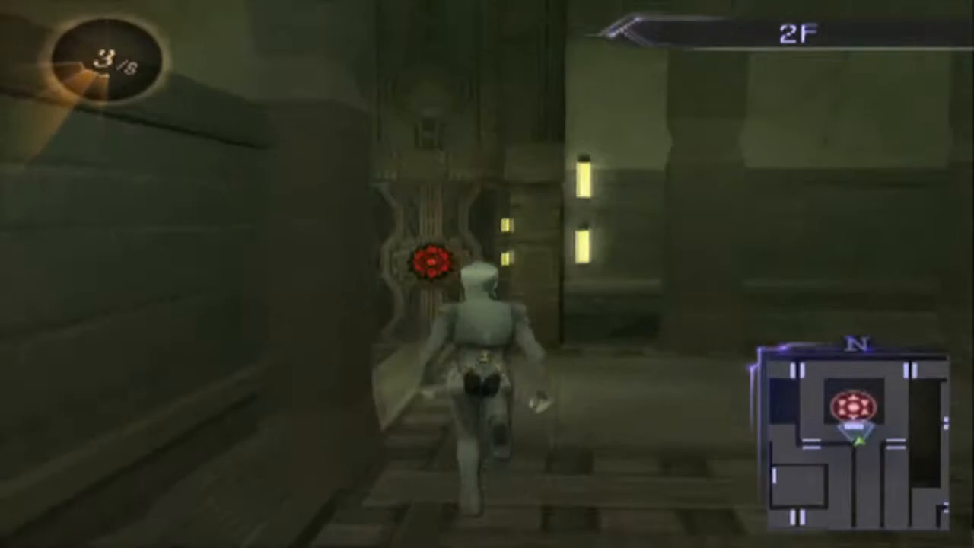
pyautogui.click(431, 261)
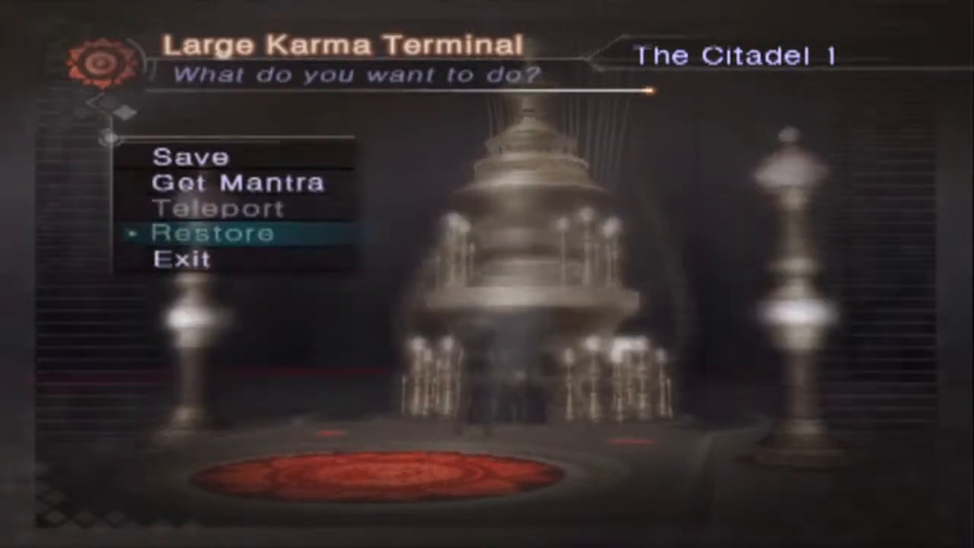
pyautogui.click(240, 182)
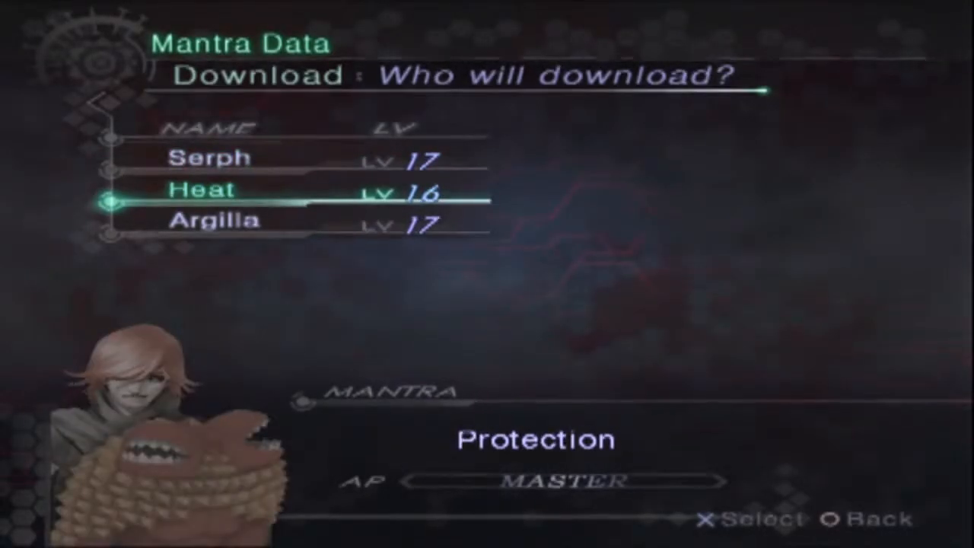